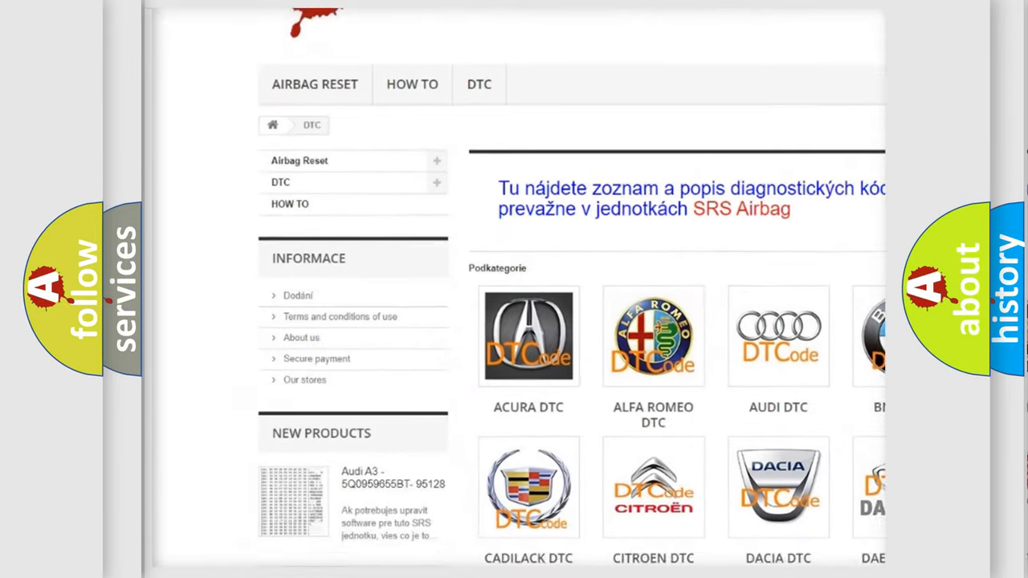
Choose the Audi DTC logo under Podkategorie to list its diagnostic code entries
{"action": "scroll", "scroll_direction": "down", "scroll_amount": 3}
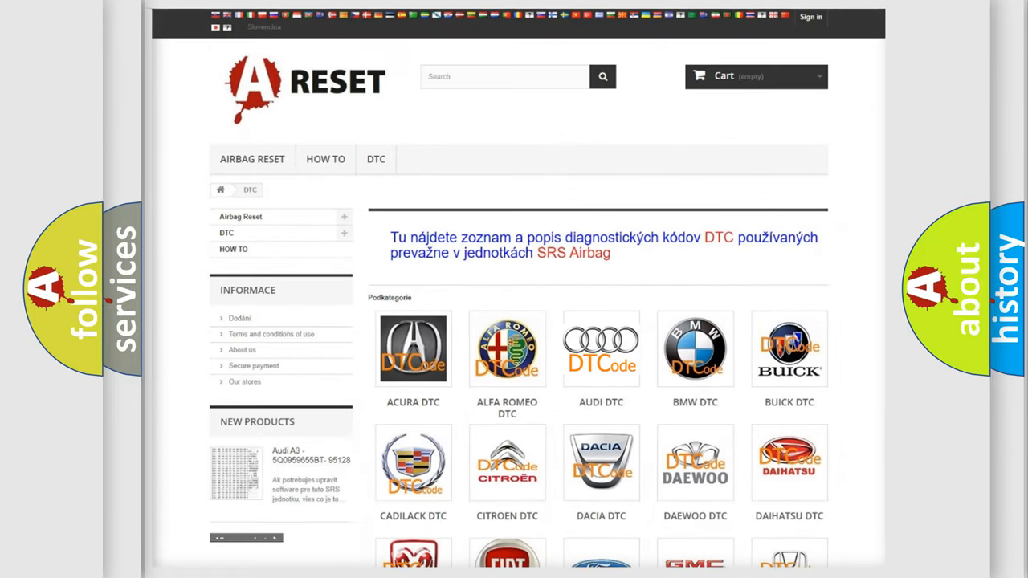
{"action": "left_click", "coordinate": [600, 349]}
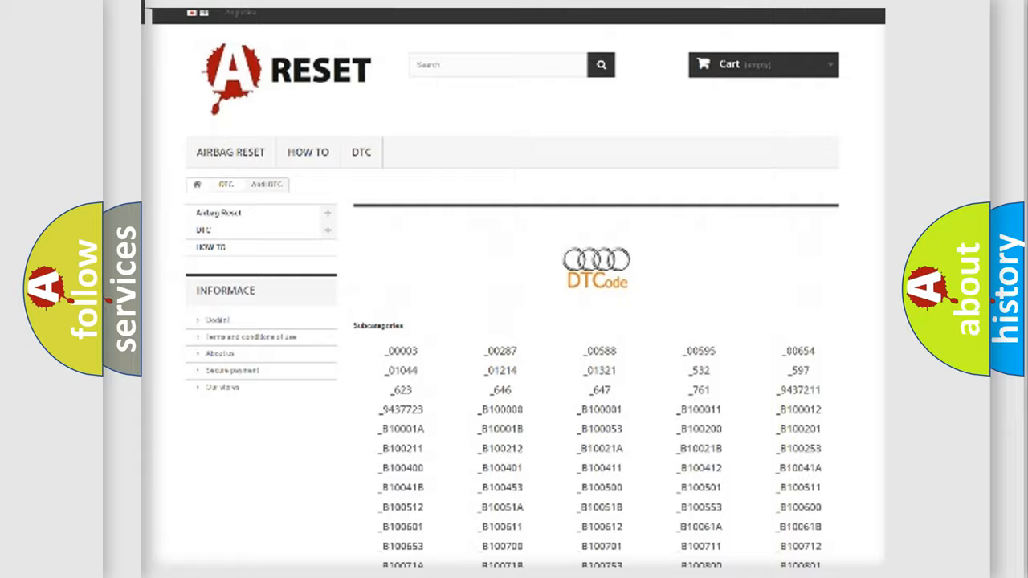